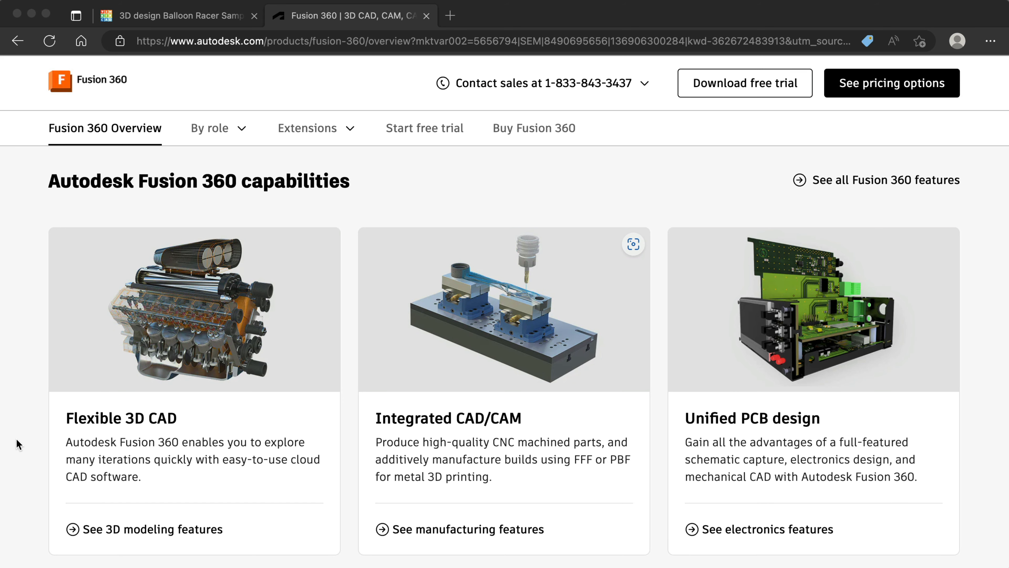
# - Set the Pan, Zoom, Orbit shortcuts preference to the Tinkercad scheme
pyautogui.scroll(-3)
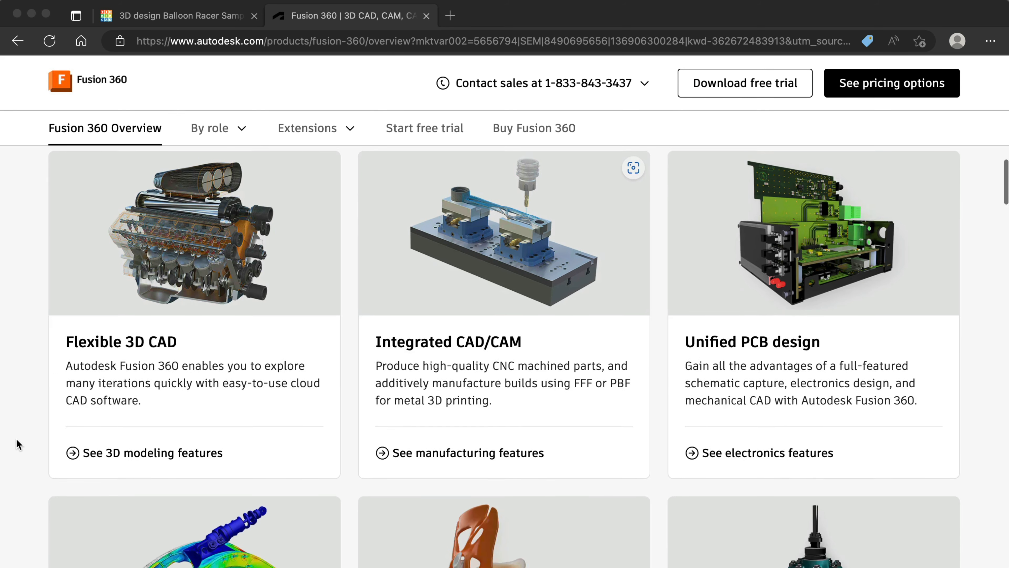
pyautogui.scroll(-3)
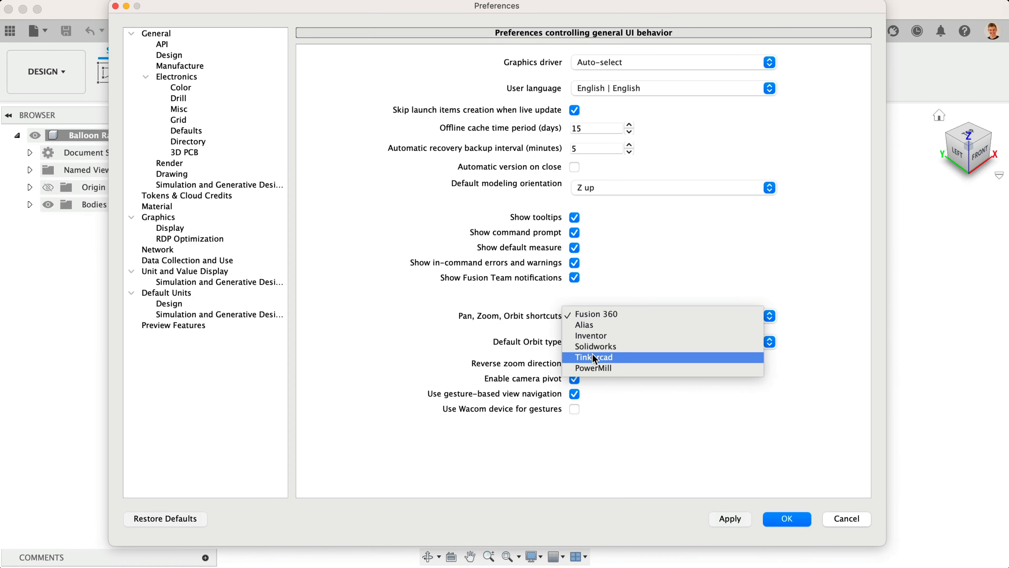
pyautogui.click(594, 357)
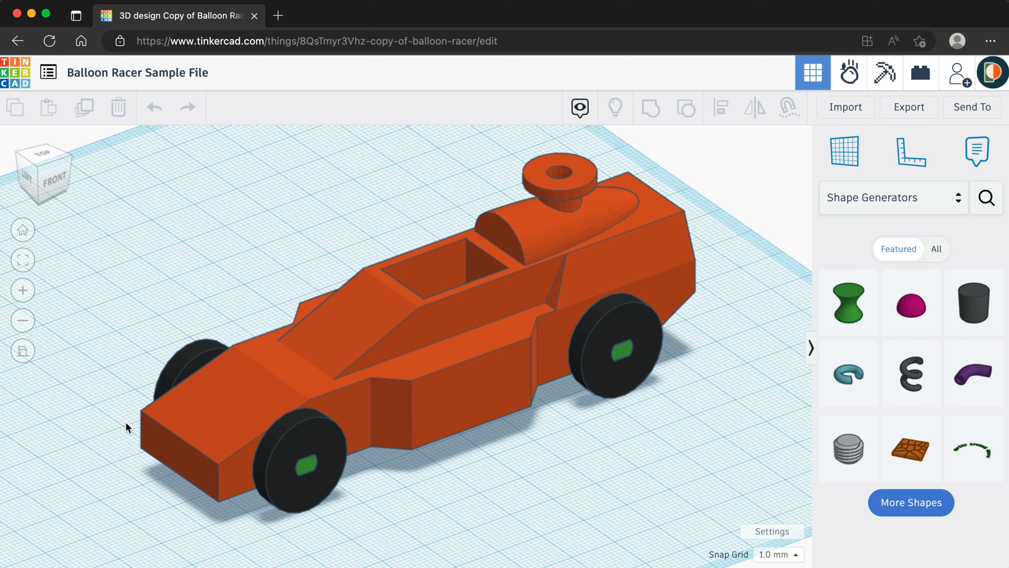
pyautogui.moveTo(368, 202)
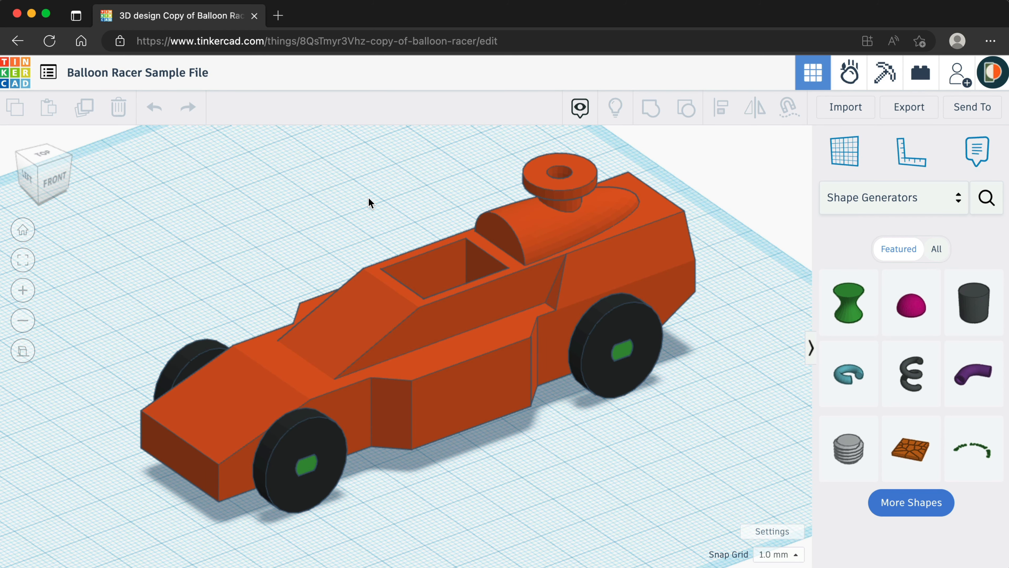
pyautogui.moveTo(373, 200)
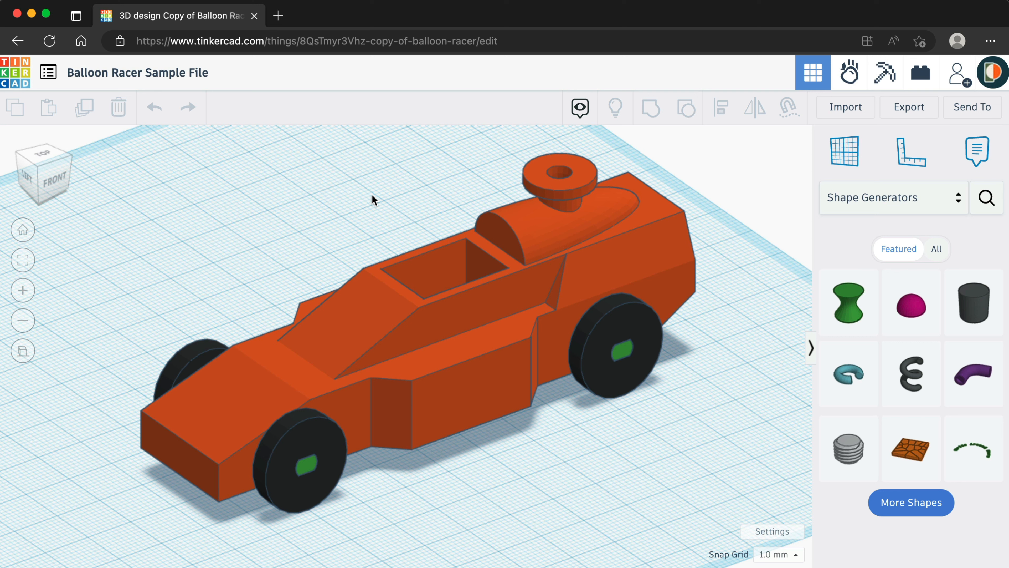
pyautogui.click(362, 301)
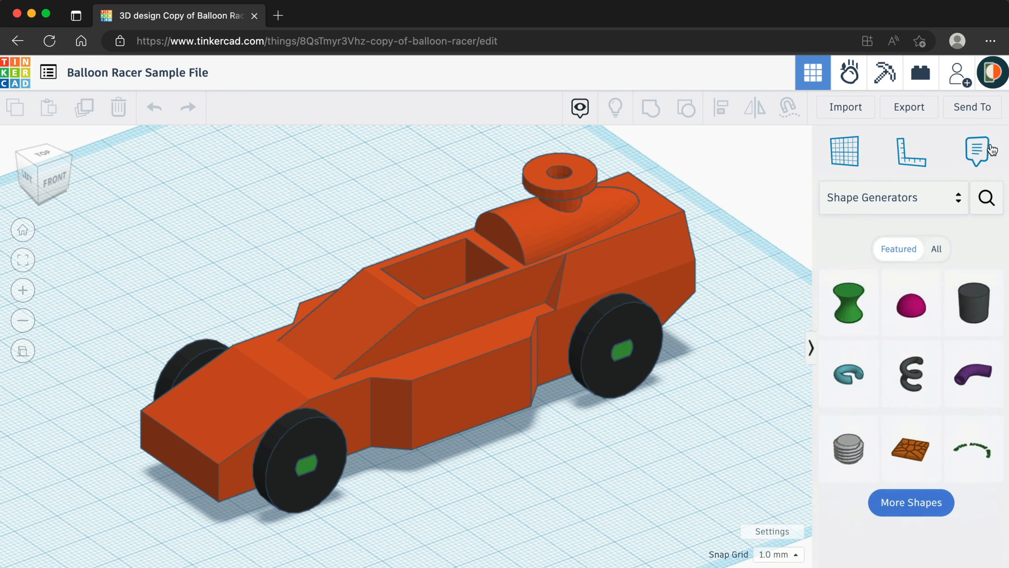
pyautogui.moveTo(478, 315)
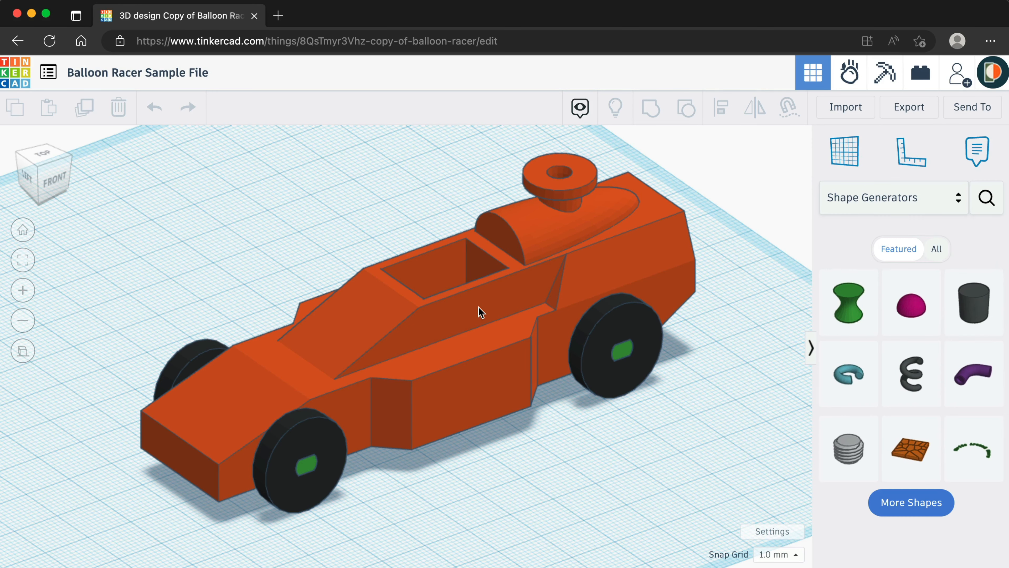
pyautogui.click(479, 314)
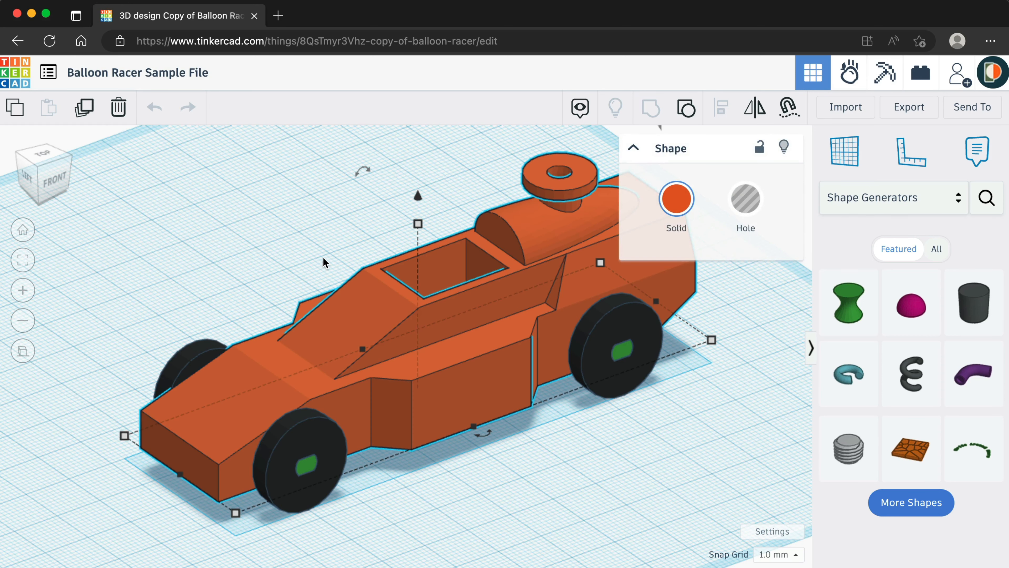
pyautogui.click(324, 263)
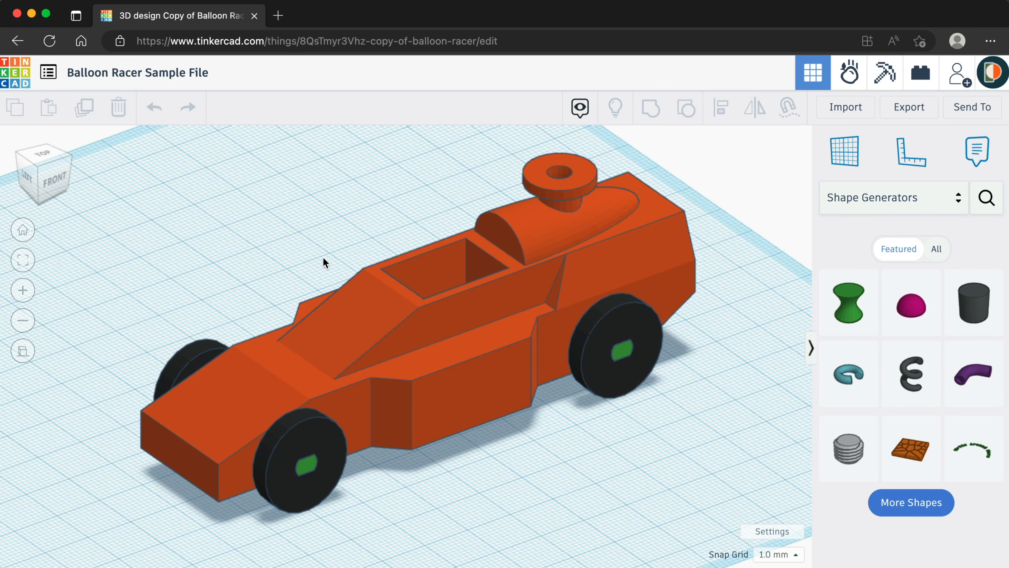
pyautogui.moveTo(375, 236)
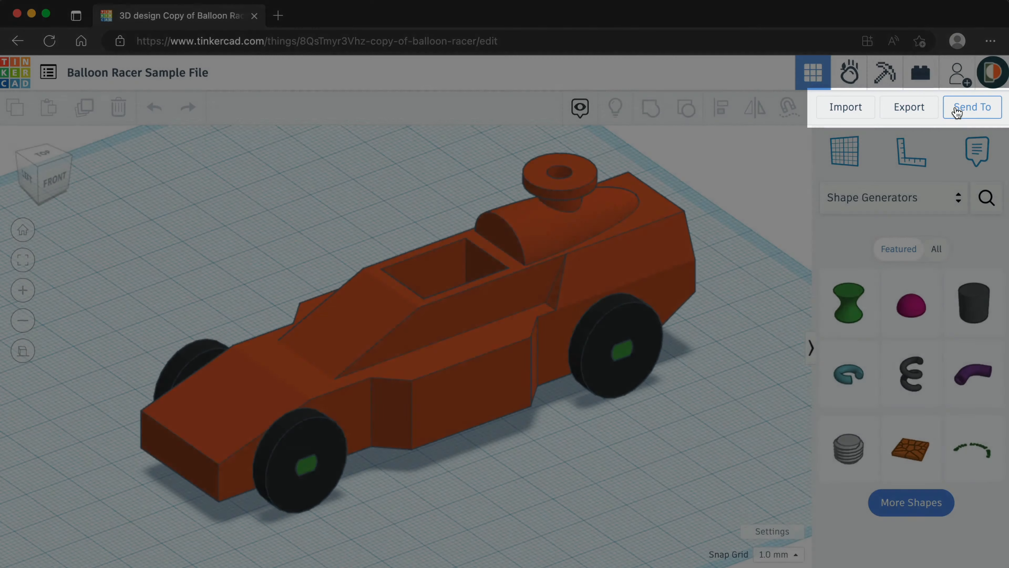
# - Start a Send To for Fusion 360 into Product Design Online > Tinkercad Files, naming it 'Balloon Racer Sample'
pyautogui.click(972, 108)
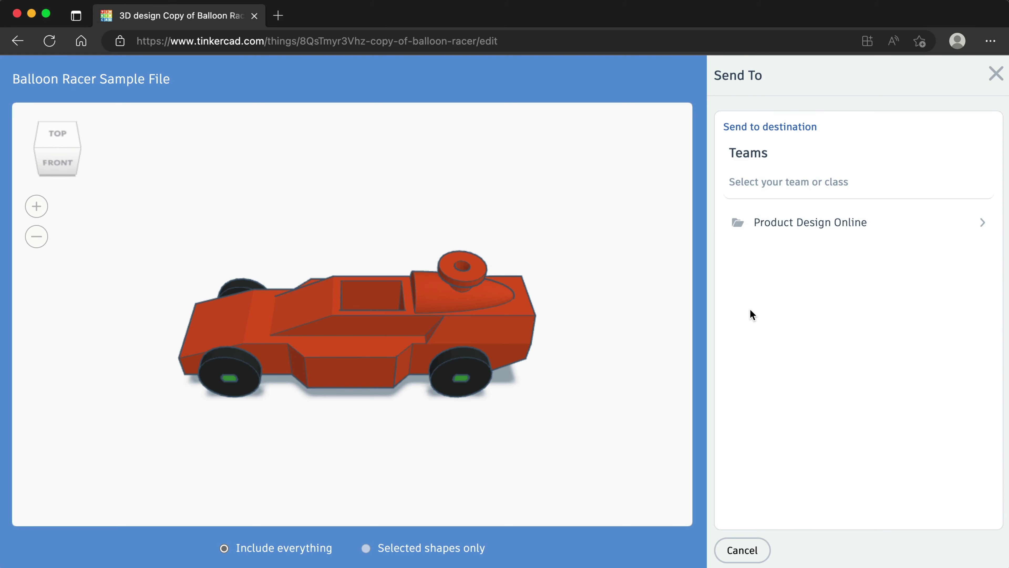
pyautogui.click(811, 222)
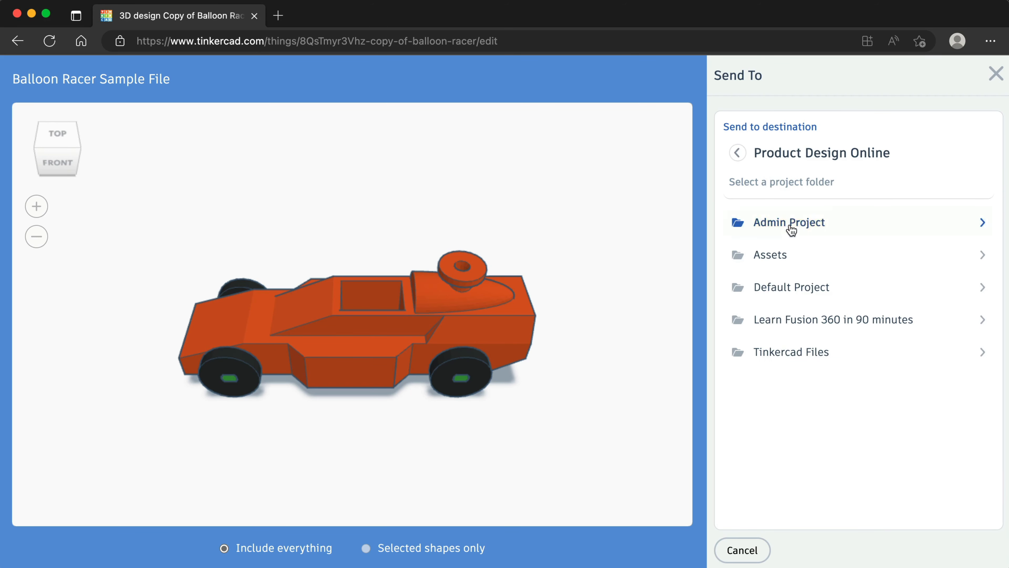
pyautogui.click(791, 351)
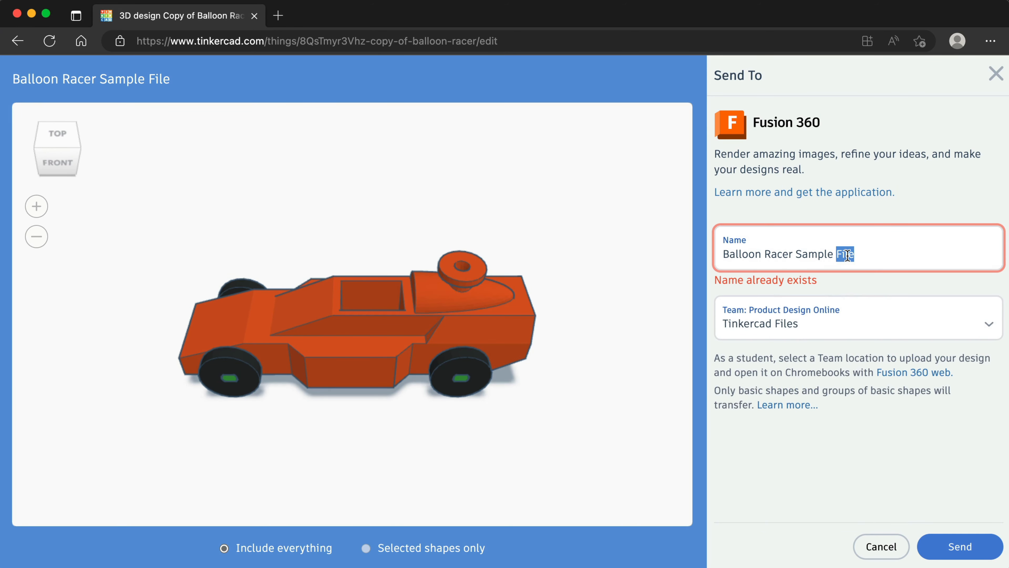
pyautogui.press('Backspace')
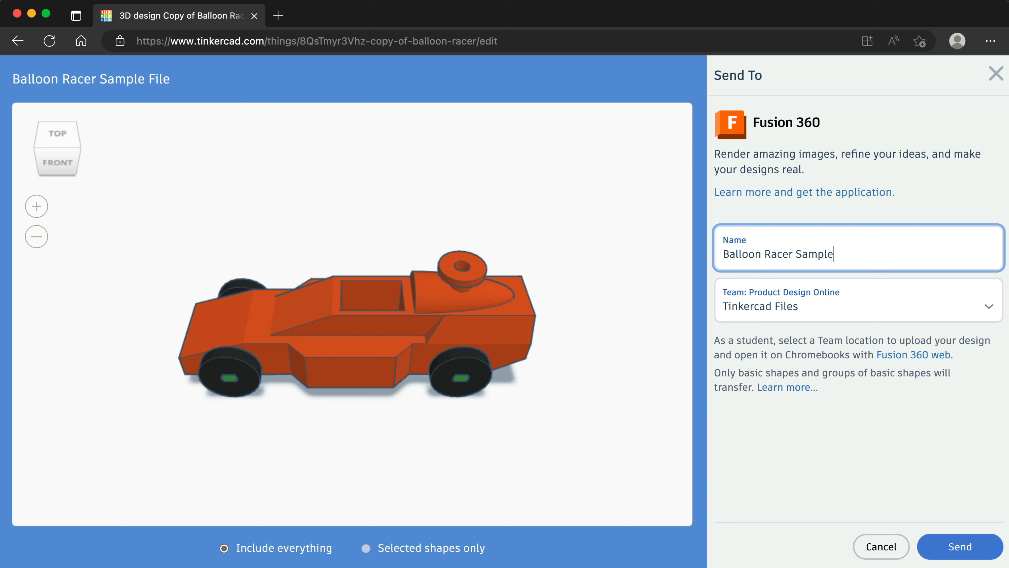
pyautogui.moveTo(901, 492)
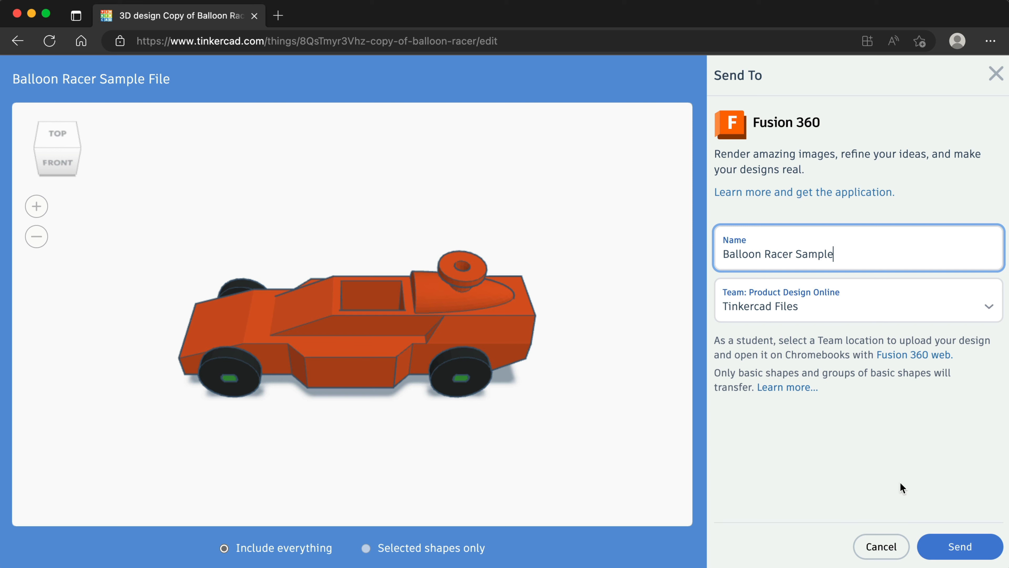
# - Send the design to Fusion 360 choosing Open in local desktop
pyautogui.click(959, 546)
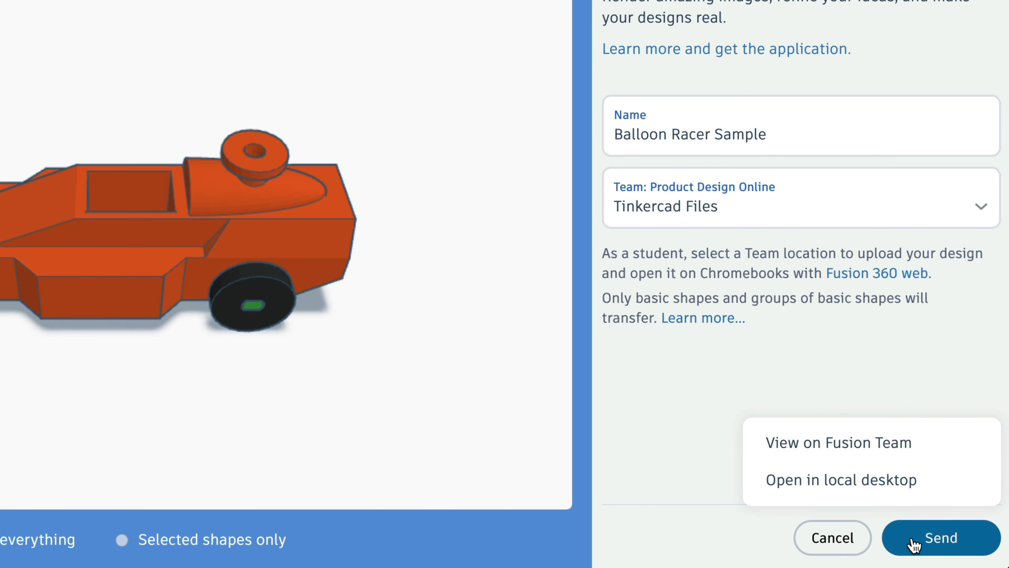
pyautogui.moveTo(964, 487)
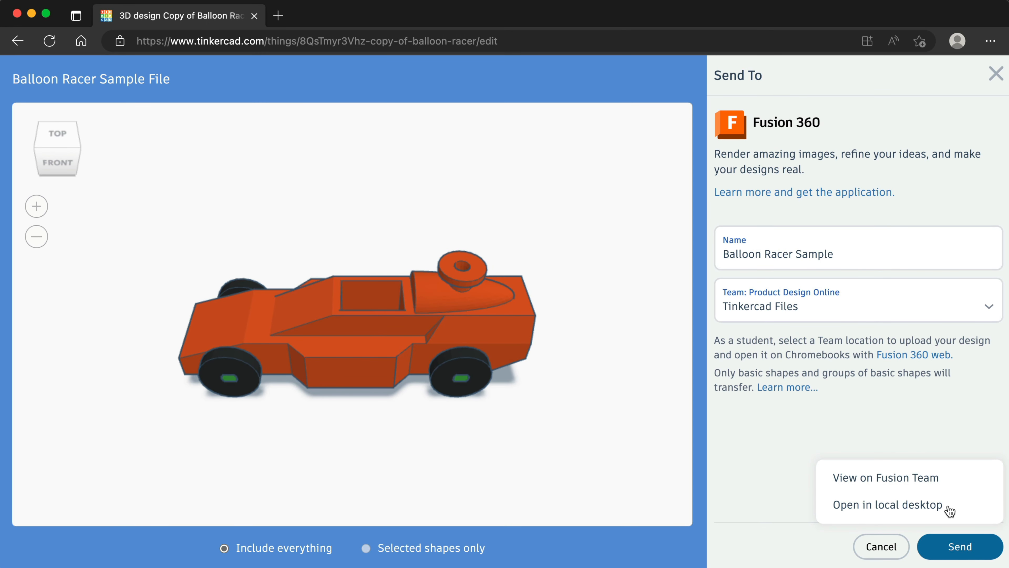
pyautogui.moveTo(941, 514)
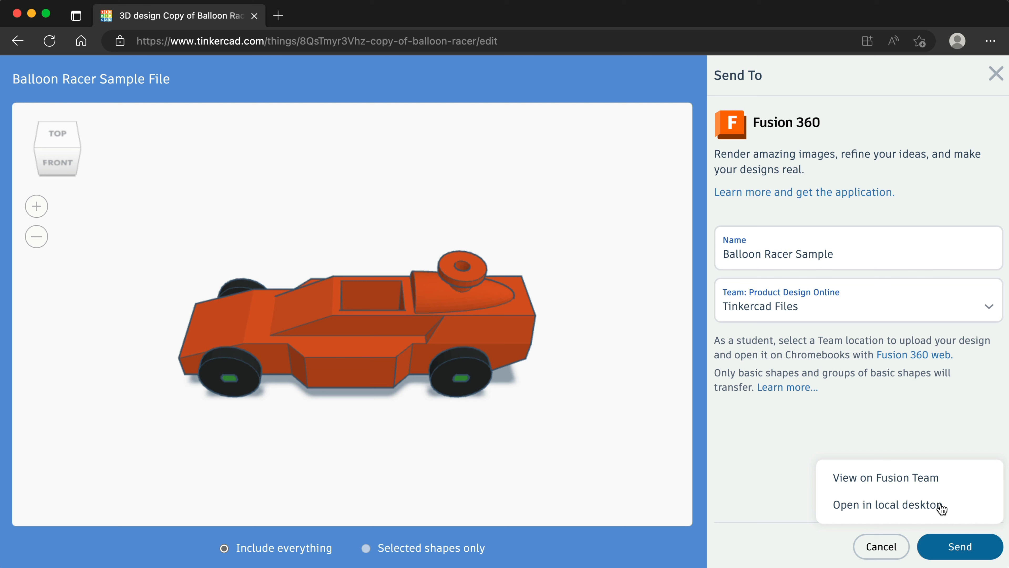
pyautogui.click(888, 504)
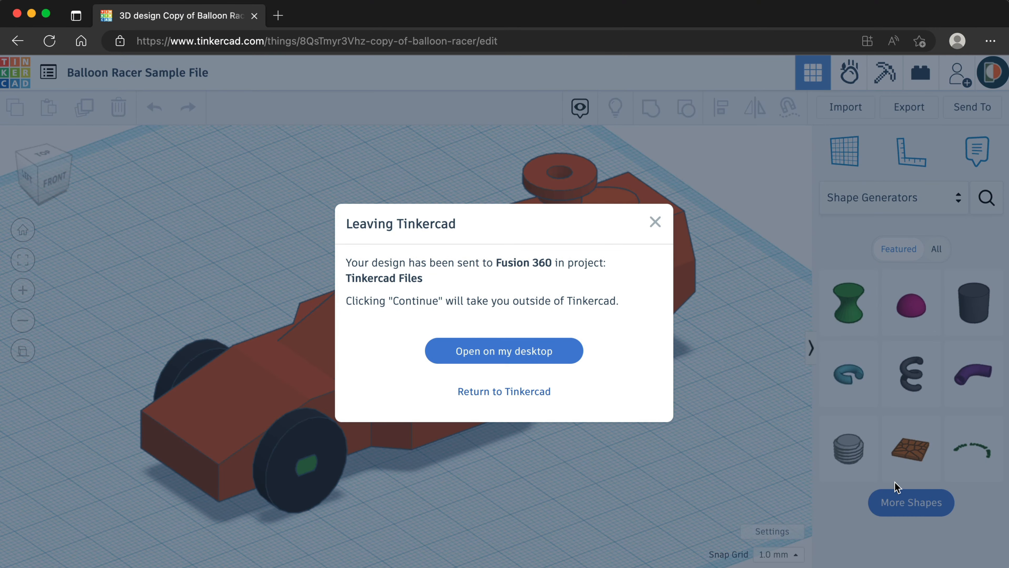
pyautogui.moveTo(549, 359)
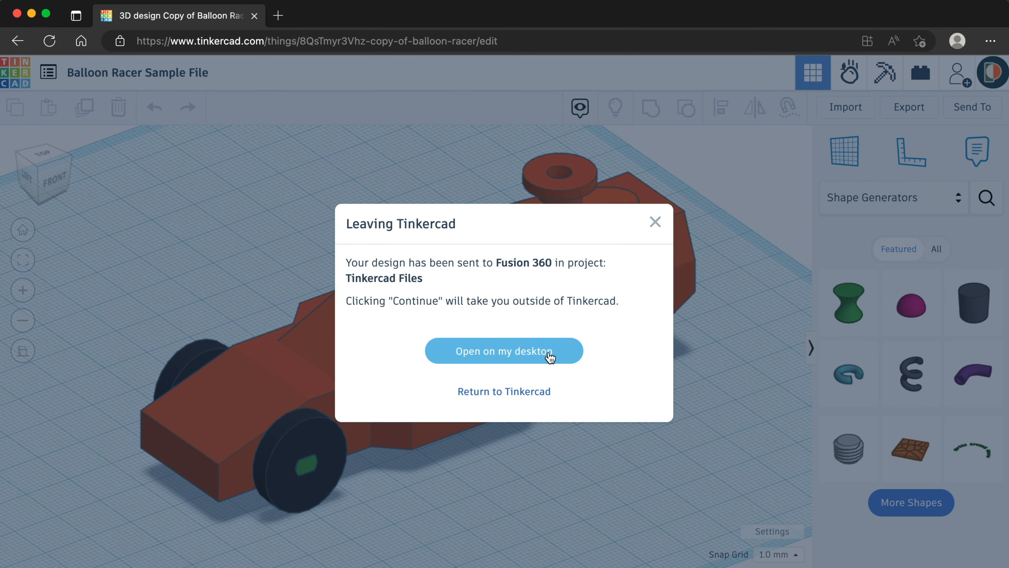
# - Open the sent design on the desktop, always allowing tinkercad.com to launch Fusion 360
pyautogui.click(504, 351)
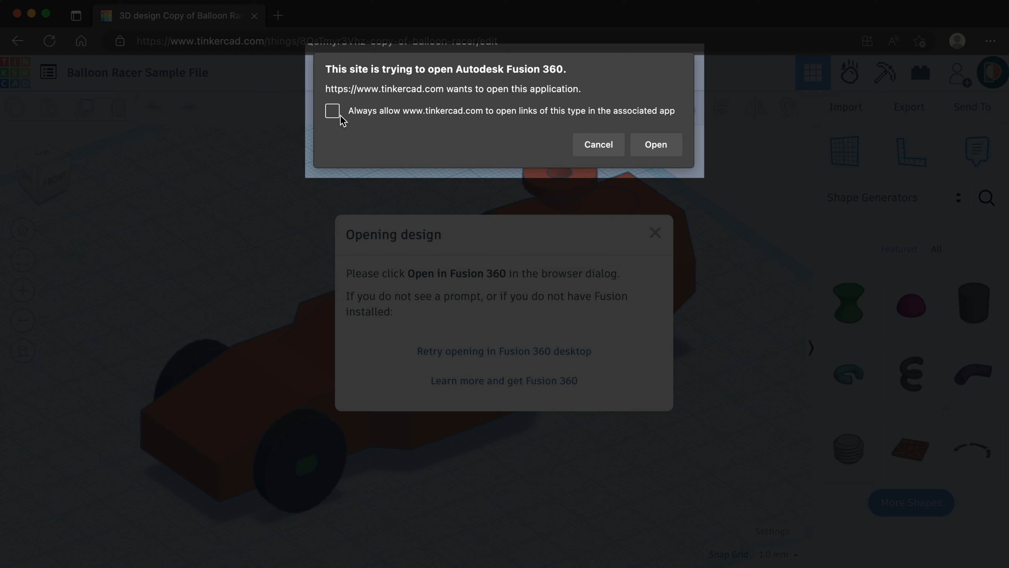
pyautogui.click(332, 111)
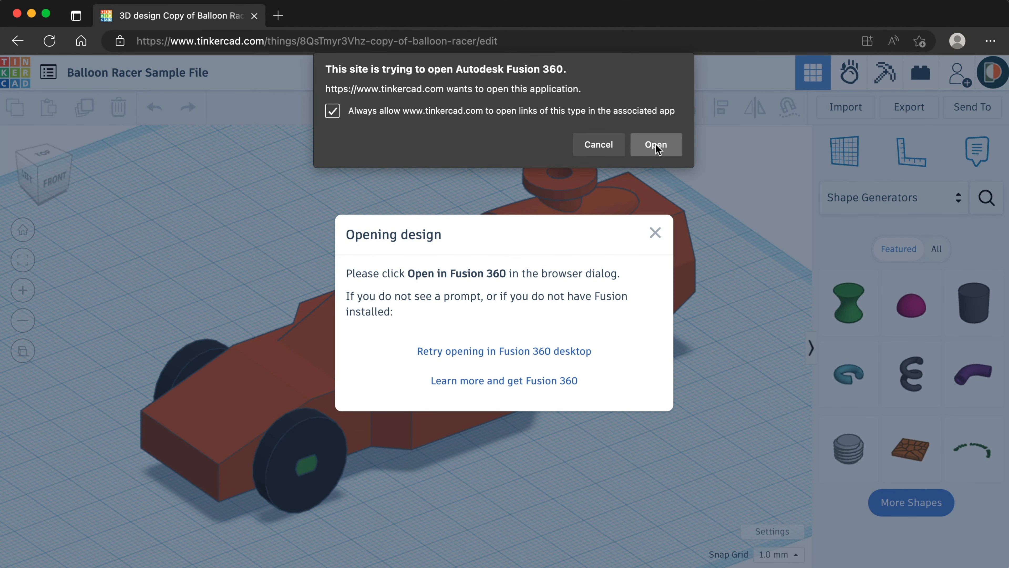
pyautogui.click(656, 144)
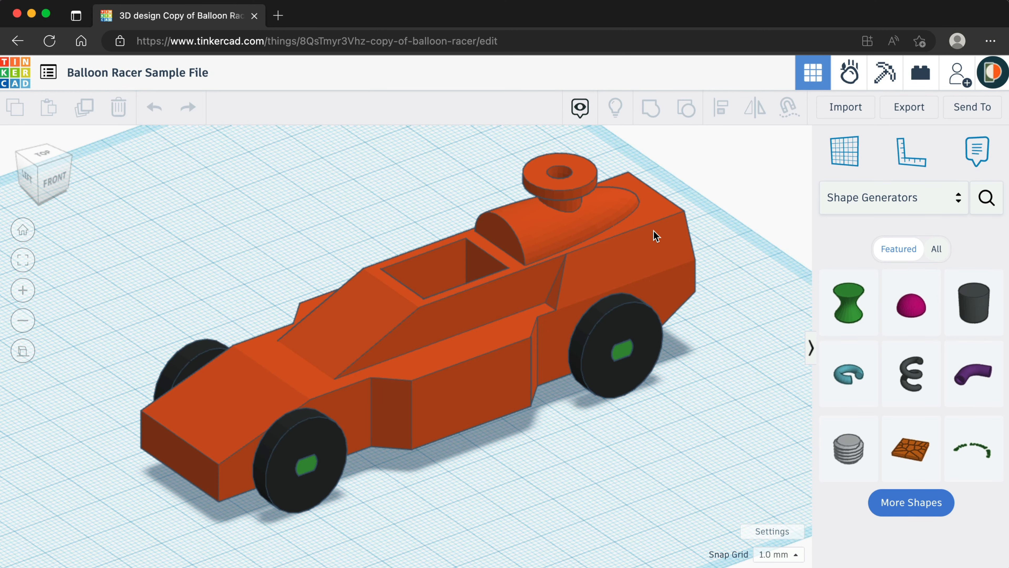
pyautogui.moveTo(754, 190)
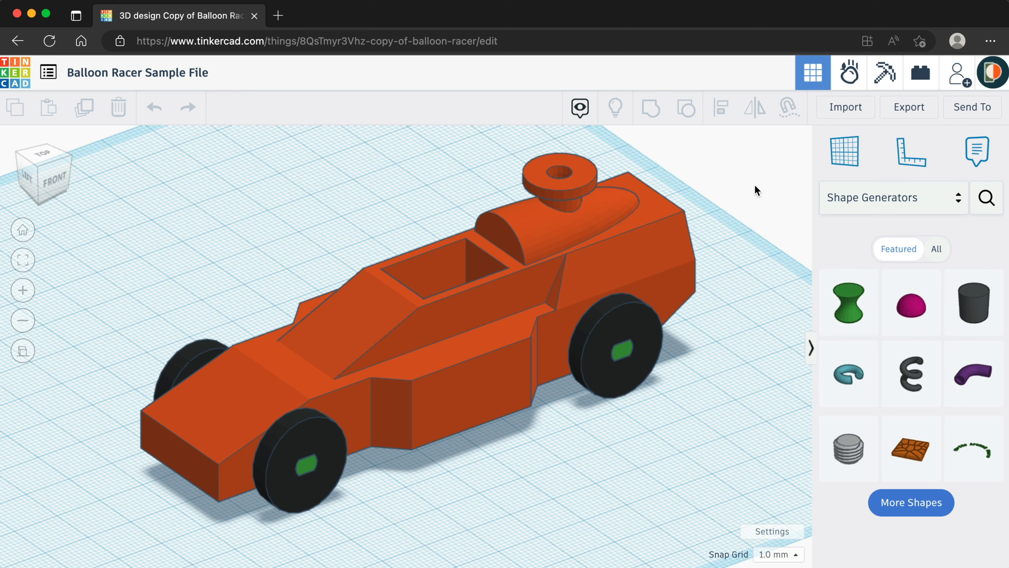
# - Send the design again as 'Balloon Racer' into the Tinkercad Files project
pyautogui.click(972, 107)
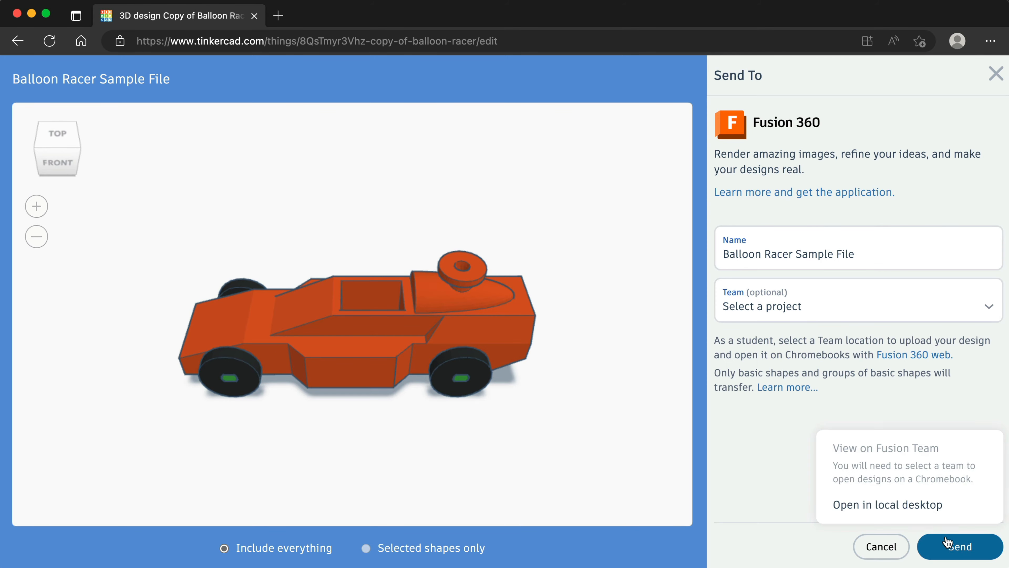
pyautogui.moveTo(854, 479)
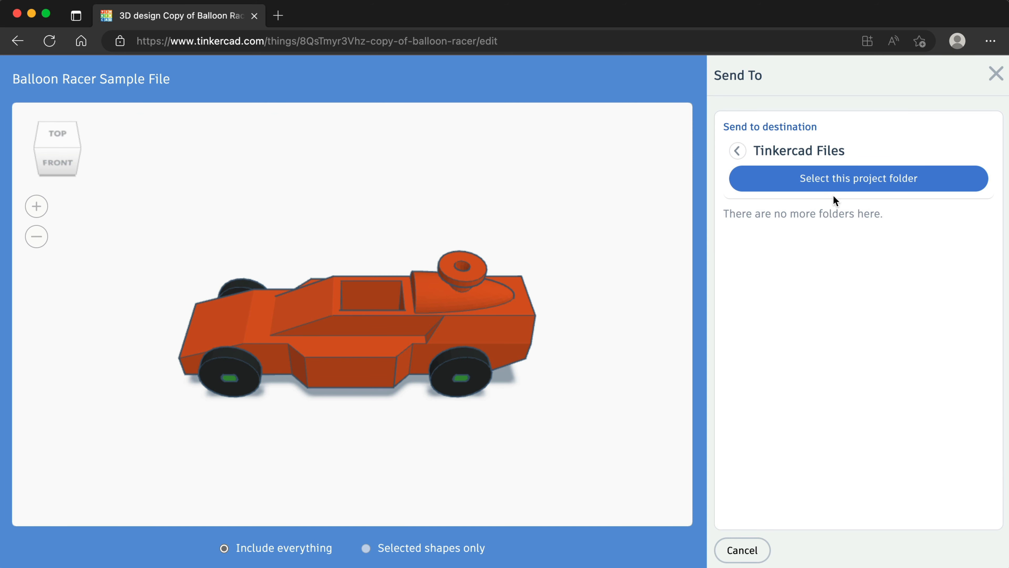
pyautogui.click(858, 178)
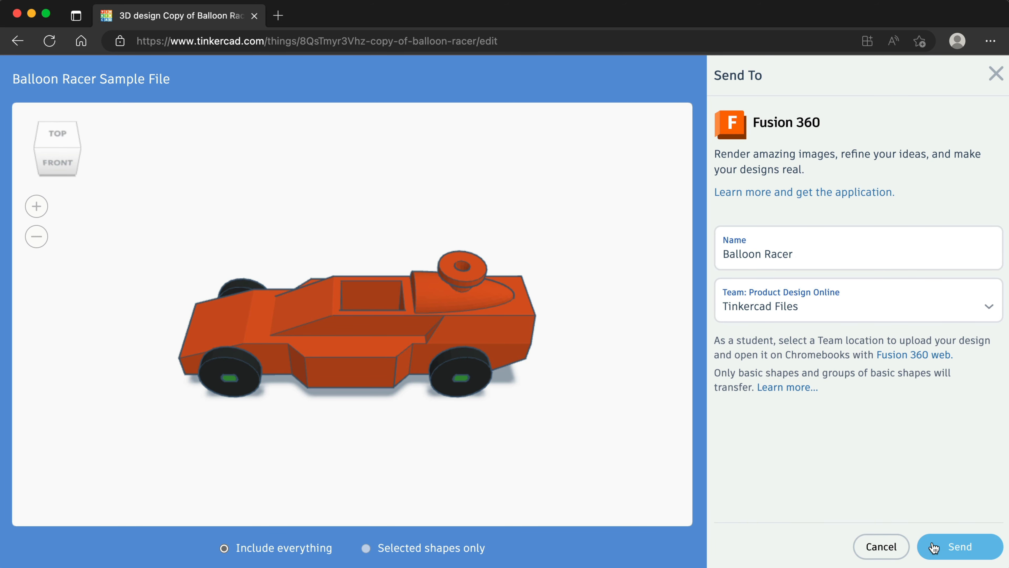
pyautogui.click(937, 552)
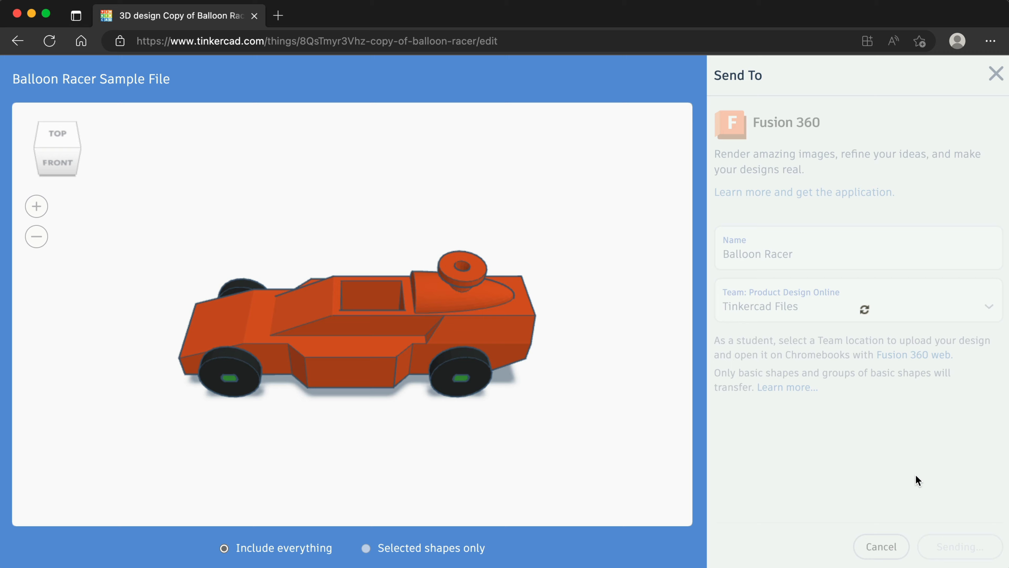
pyautogui.click(960, 547)
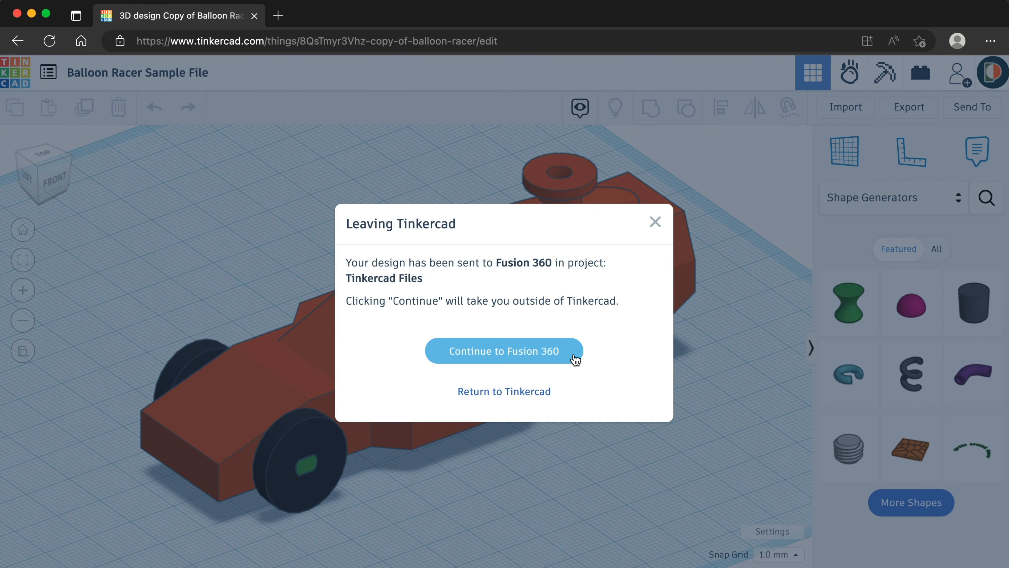
pyautogui.moveTo(565, 365)
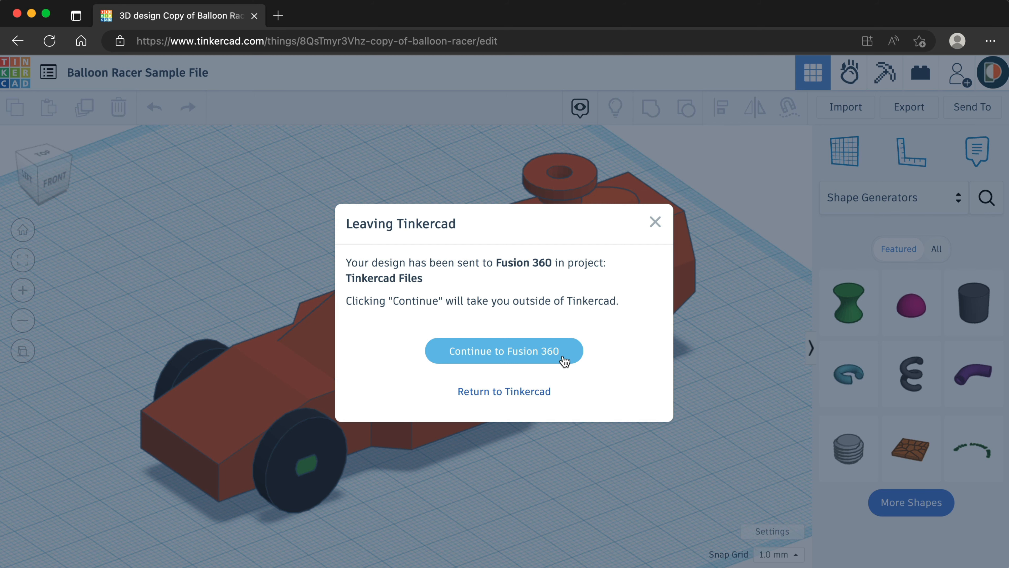
# - Continue from the Leaving Tinkercad prompt to Fusion 360
pyautogui.click(504, 351)
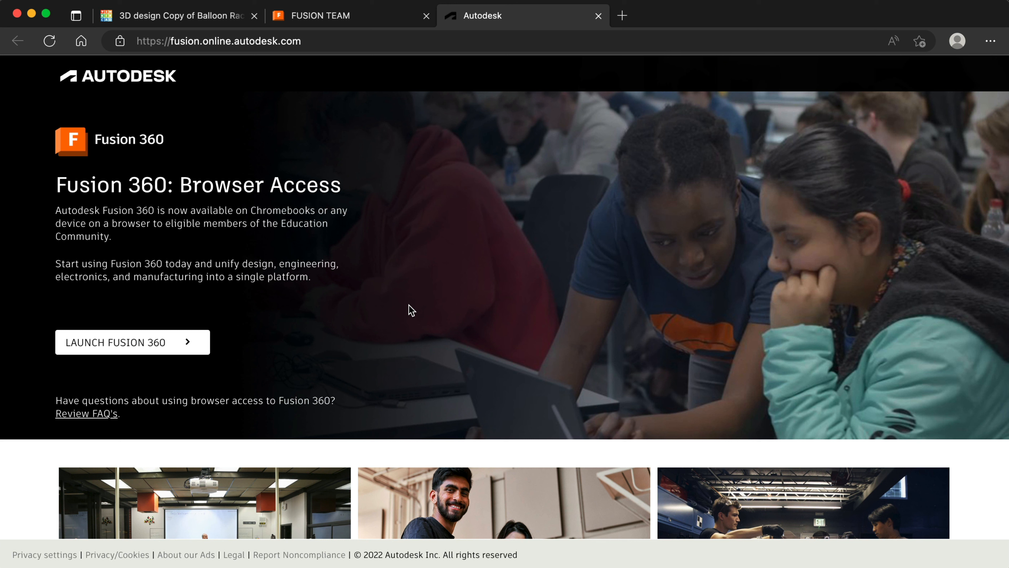
pyautogui.moveTo(160, 337)
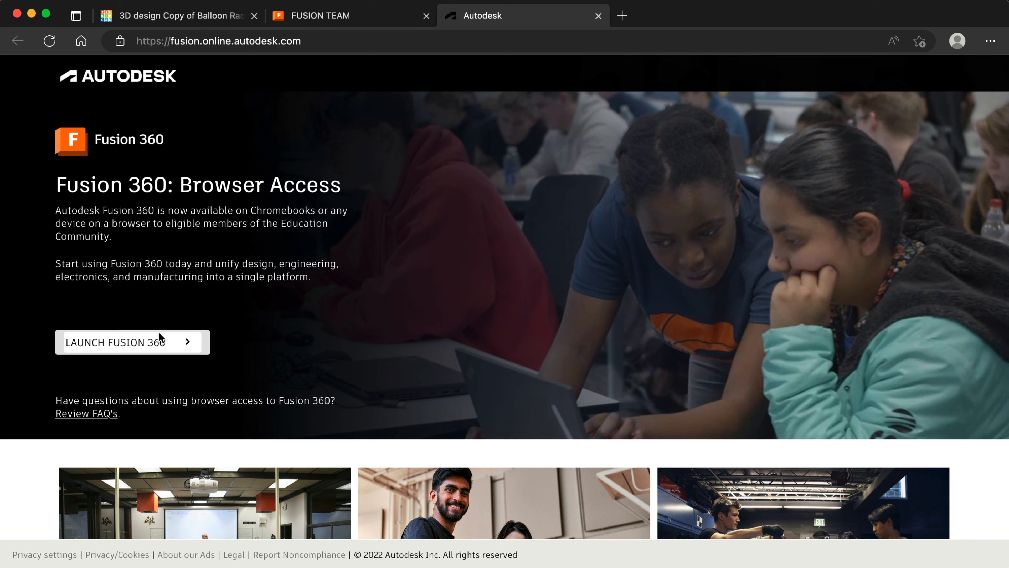
# - Launch the browser version of Fusion 360 from the Browser Access page
pyautogui.click(128, 342)
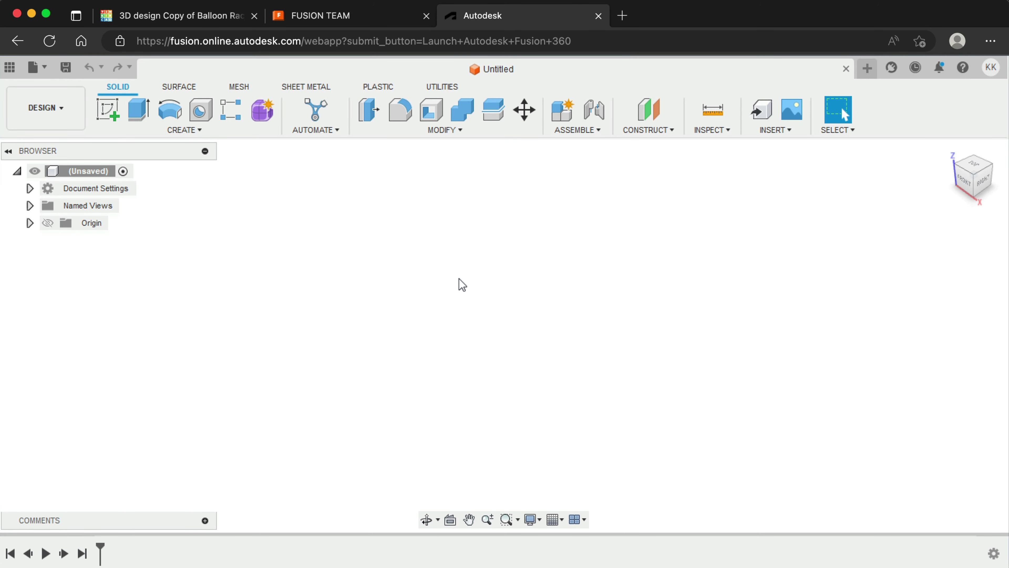
pyautogui.moveTo(10, 68)
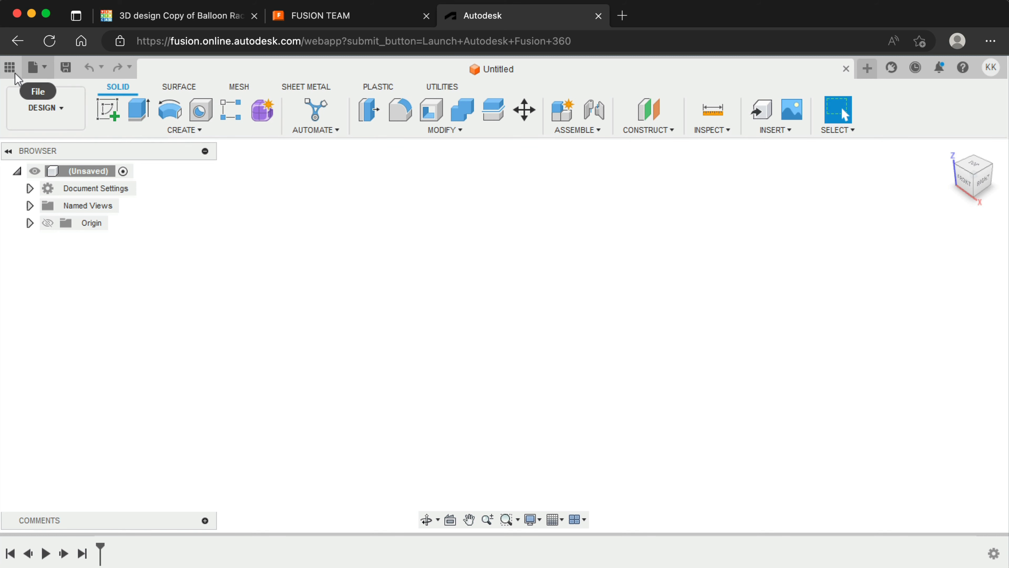
pyautogui.click(10, 67)
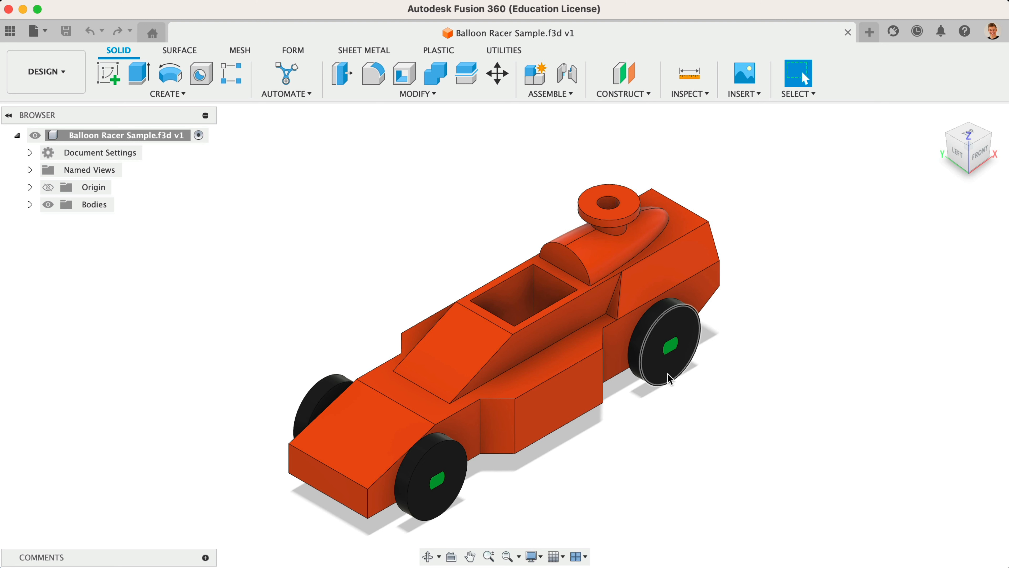
pyautogui.moveTo(846, 200)
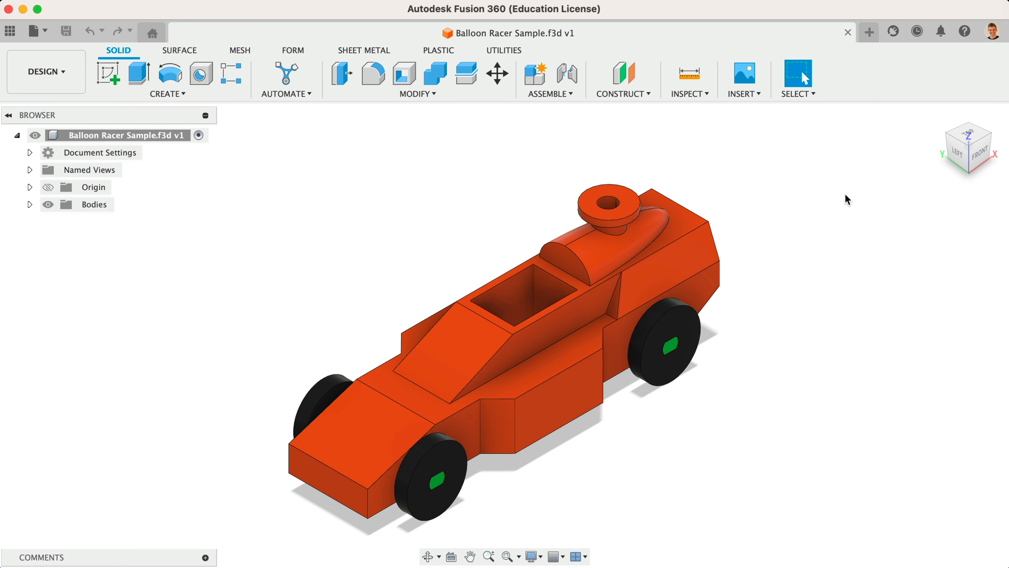
# - Show the account menu from the profile avatar over the Balloon Racer Sample design
pyautogui.click(990, 31)
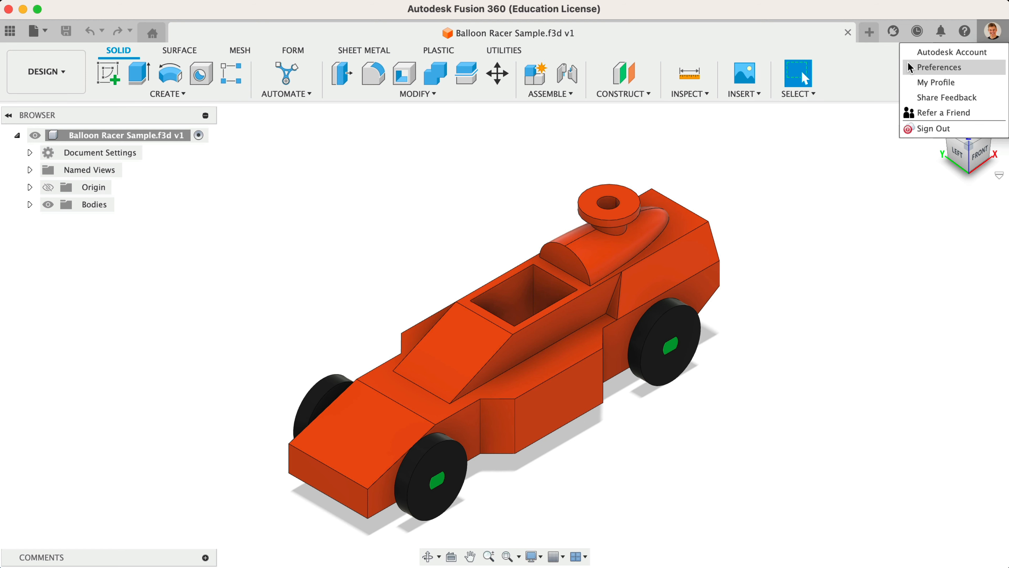
# - In Preferences, set Pan, Zoom, Orbit shortcuts to Tinkercad, toggle Reverse zoom direction, and confirm with OK
pyautogui.click(939, 68)
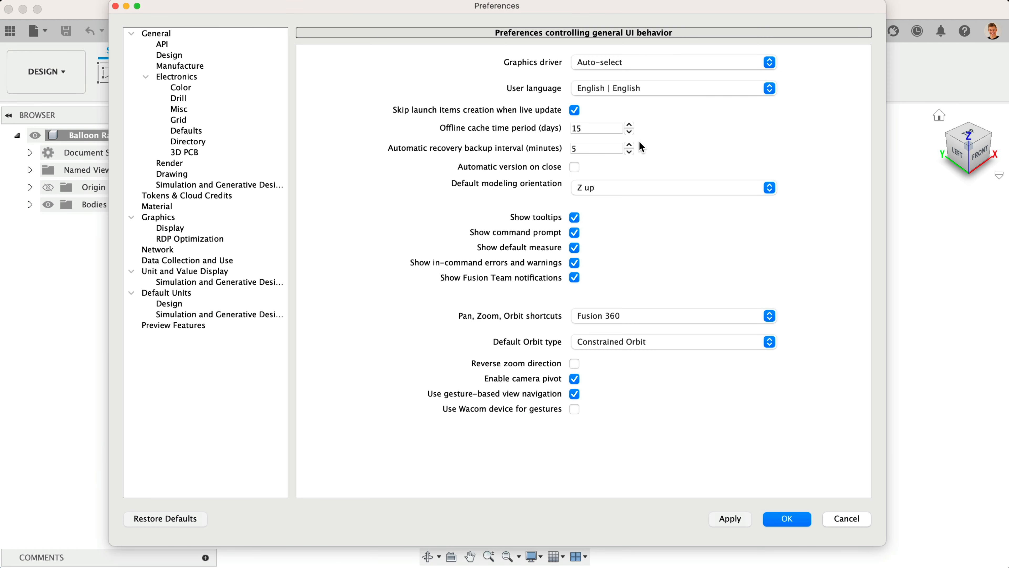
pyautogui.moveTo(595, 319)
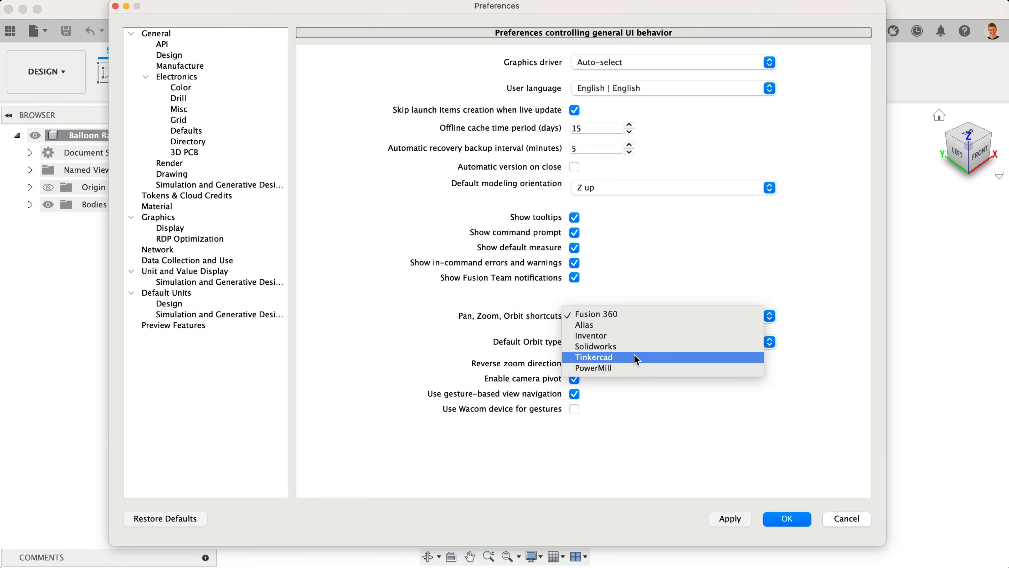
pyautogui.click(593, 357)
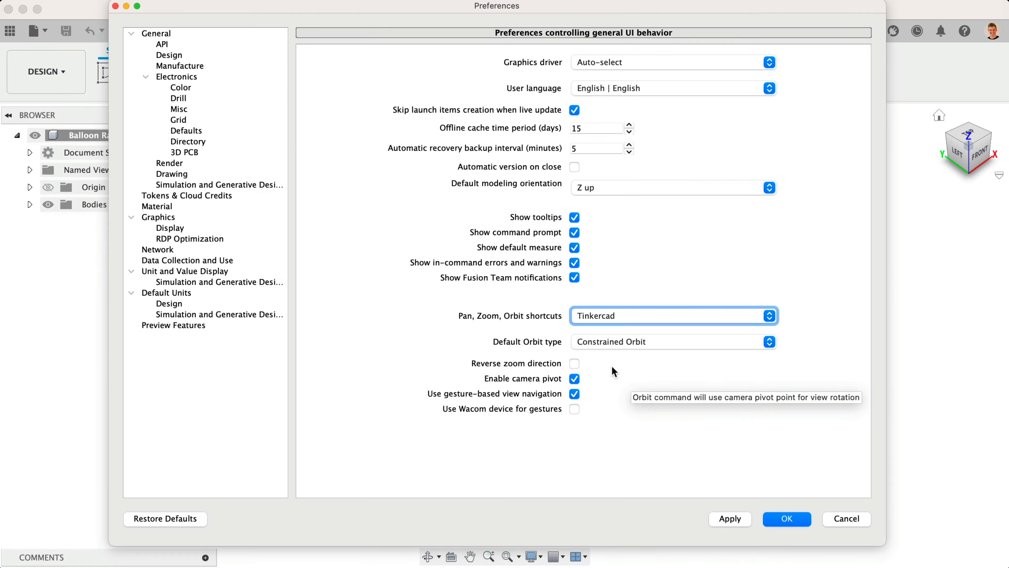
pyautogui.click(574, 363)
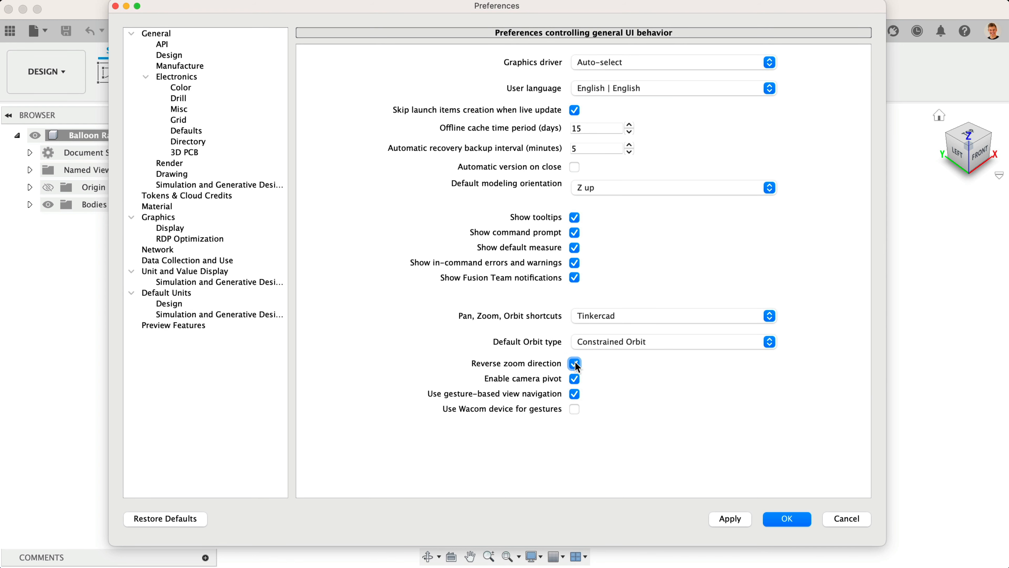
pyautogui.click(788, 519)
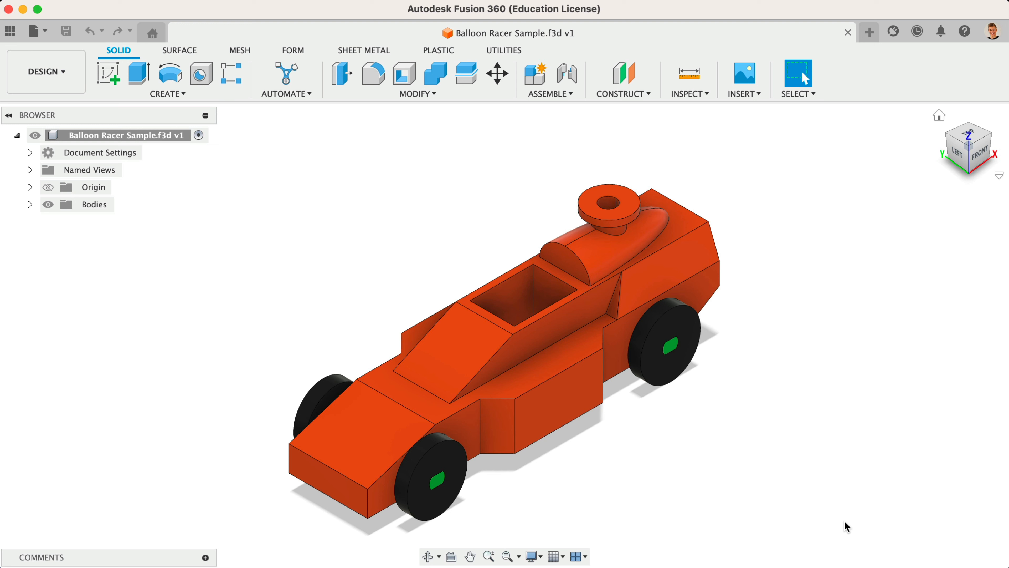
pyautogui.moveTo(648, 409)
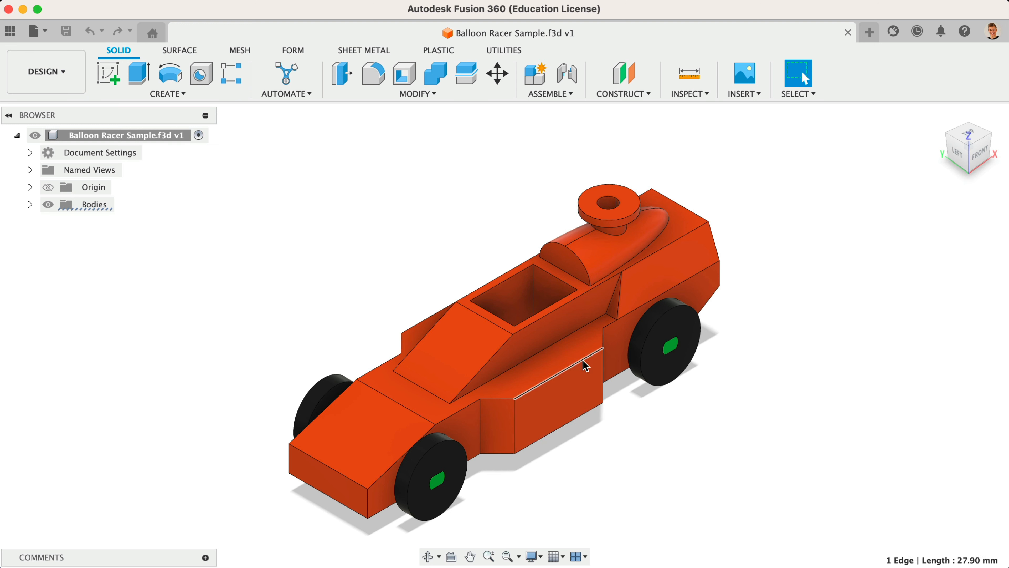
pyautogui.moveTo(760, 336)
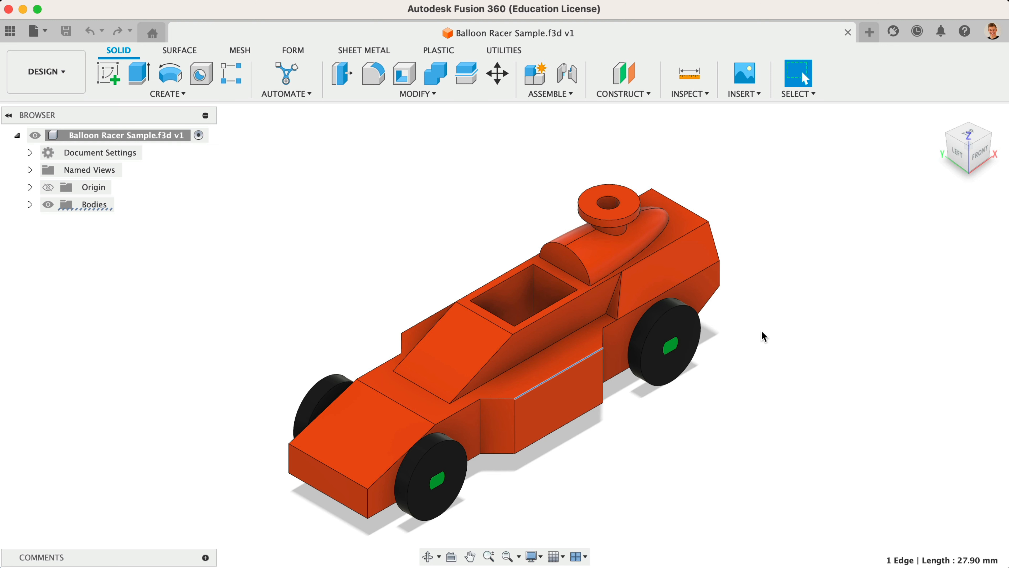
# - Set Selection Priority to Select Body Priority and pick the car's whole main body (Body7)
pyautogui.click(797, 93)
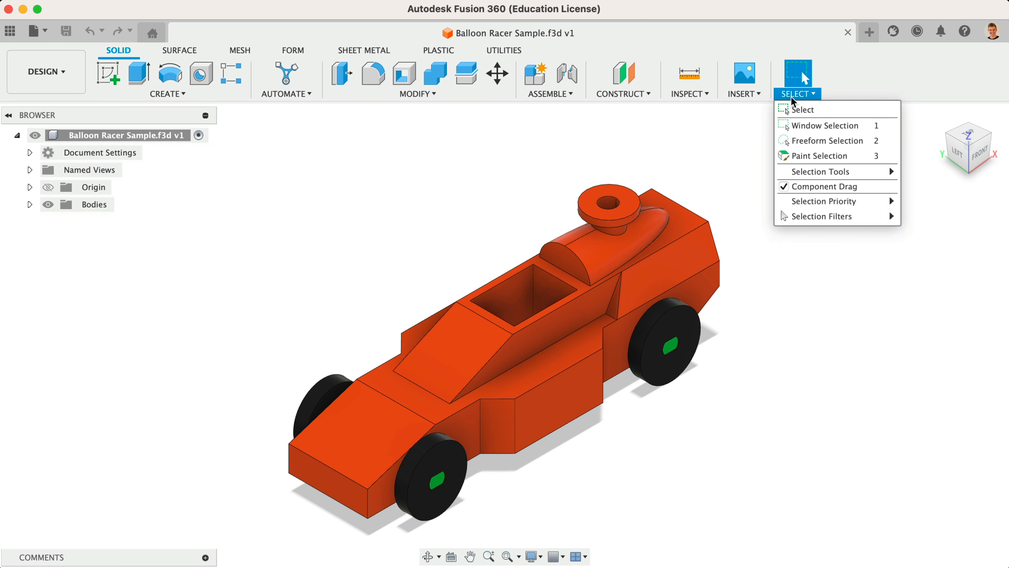
pyautogui.moveTo(837, 206)
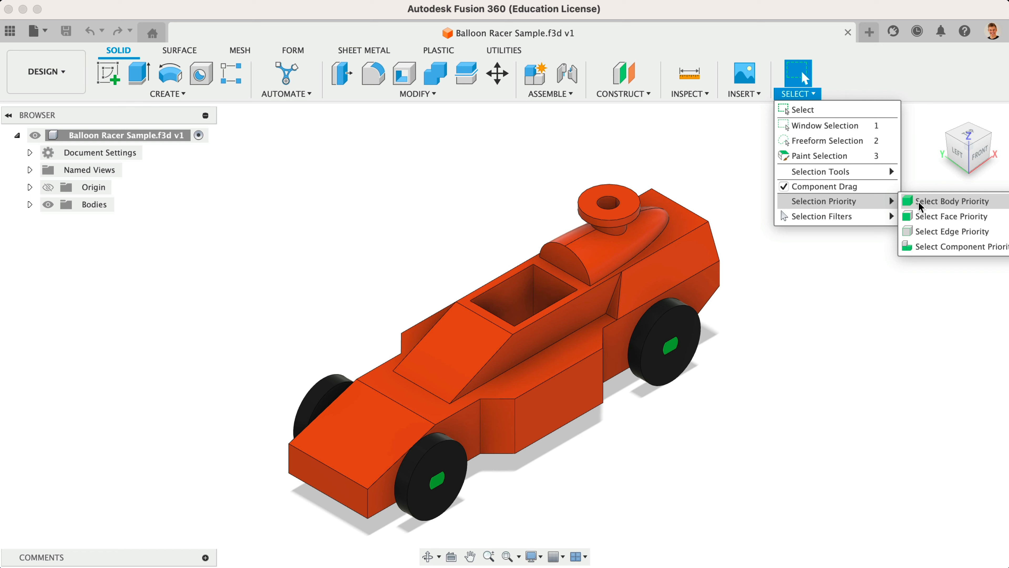
pyautogui.click(952, 200)
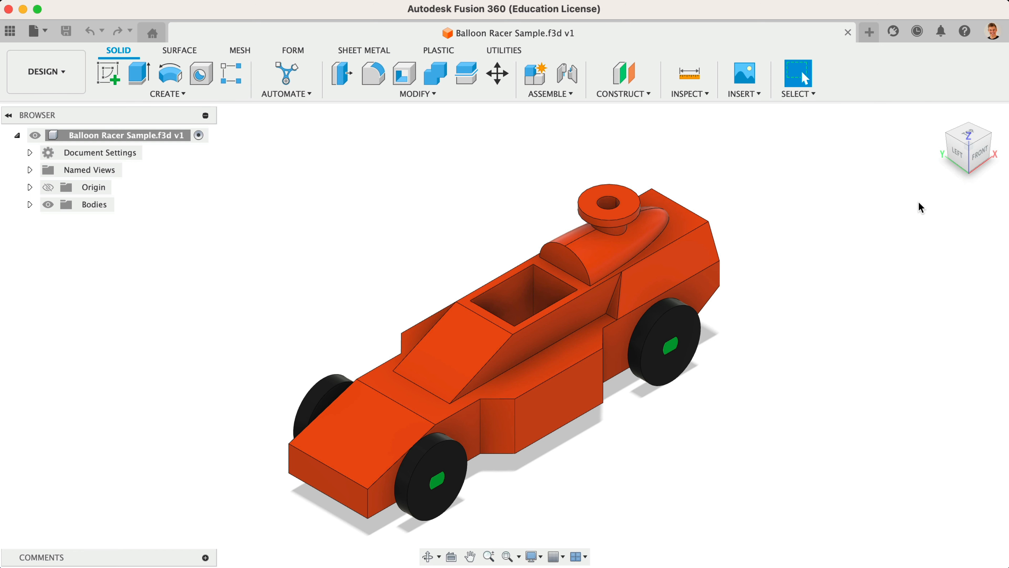
pyautogui.click(93, 204)
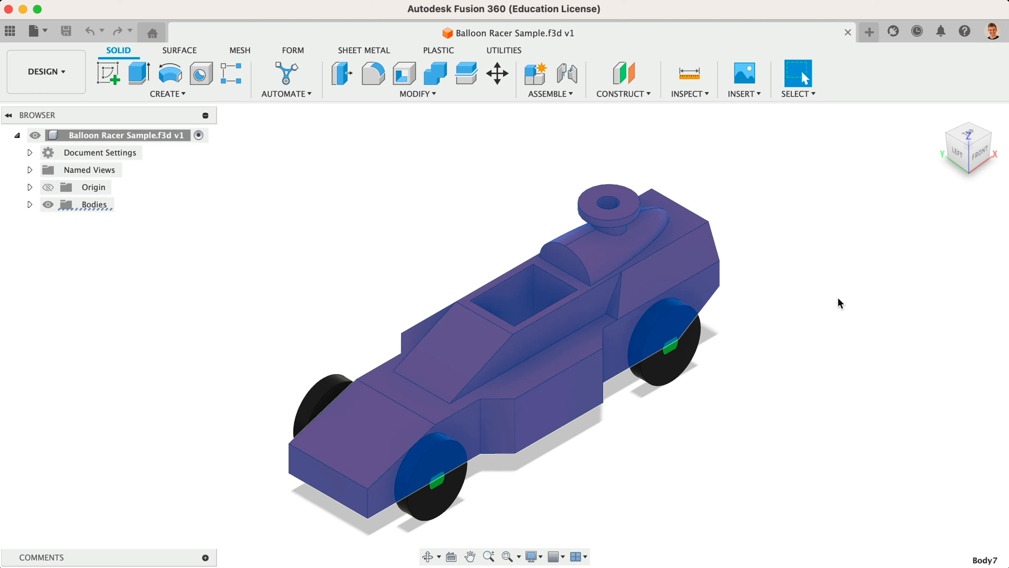